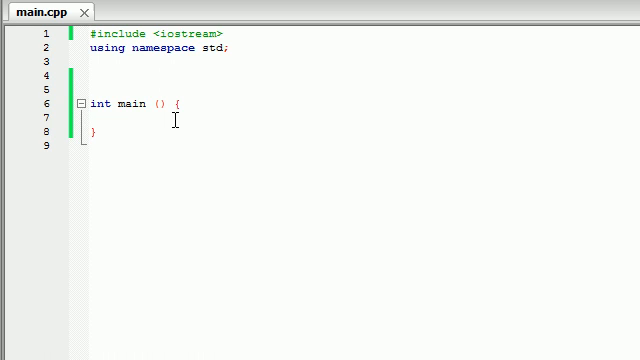
- Declare class Enemy above main with a protected int attackPower member
{"action": "left_click", "coordinate": [90, 120]}
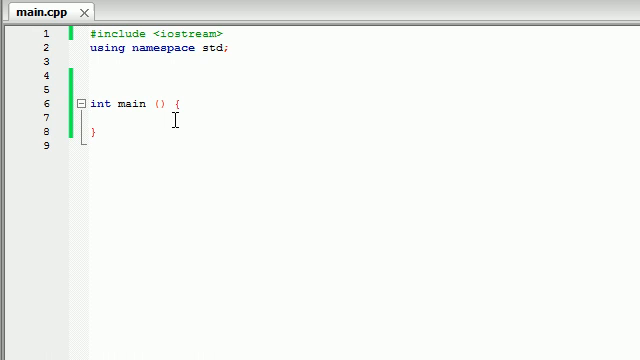
{"action": "left_click", "coordinate": [88, 120]}
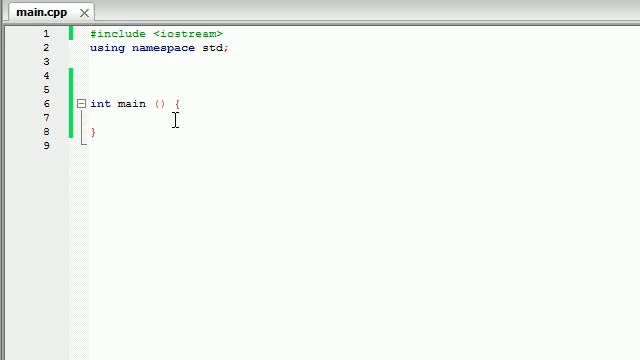
{"action": "left_click", "coordinate": [90, 120]}
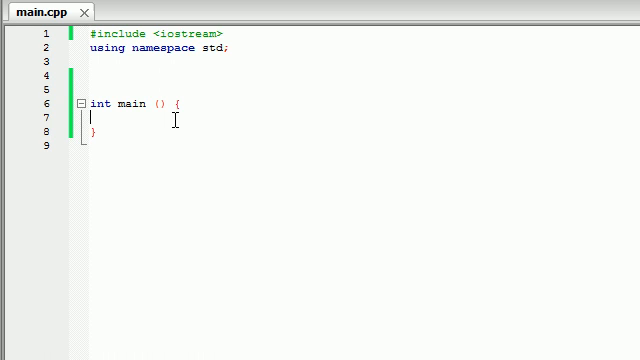
{"action": "mouse_move", "coordinate": [176, 62]}
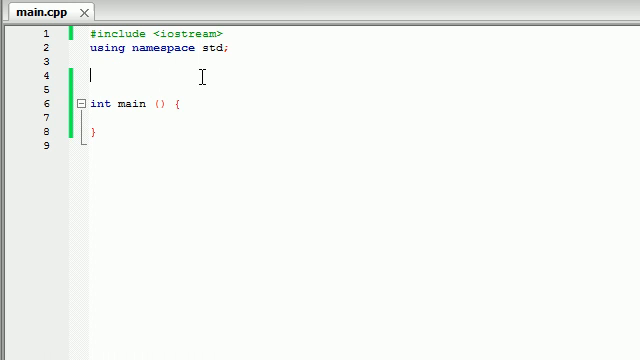
{"action": "type", "text": "class Enemy"}
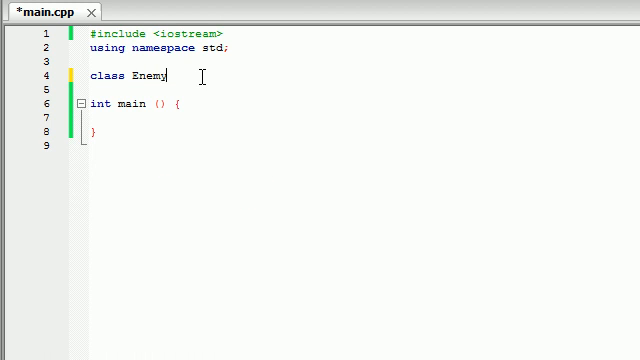
{"action": "type", "text": "{};"}
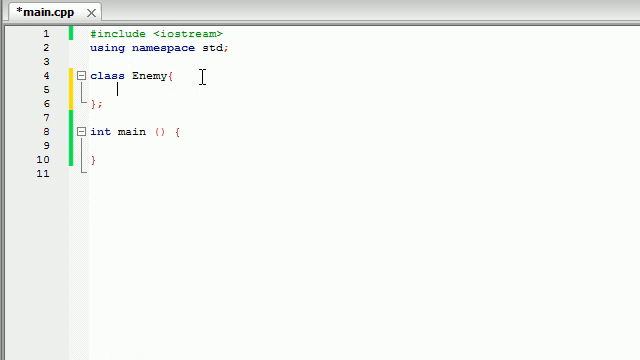
{"action": "type", "text": "pr"}
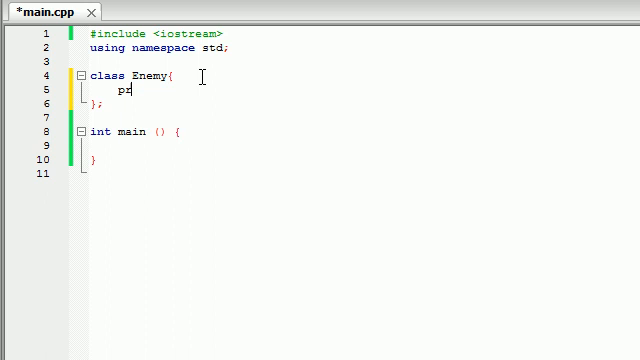
{"action": "type", "text": "otected:"}
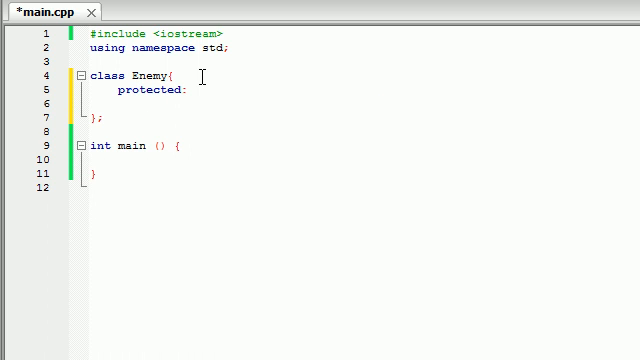
{"action": "type", "text": "int att"}
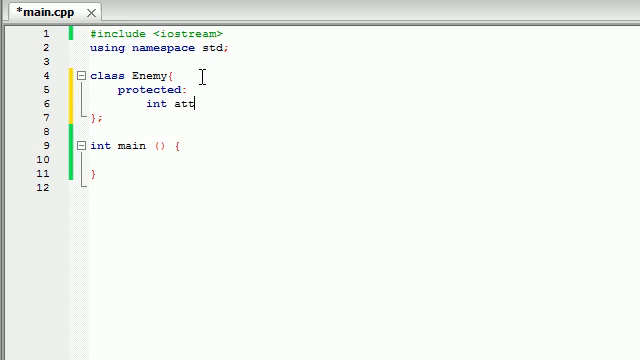
{"action": "type", "text": "ackPower"}
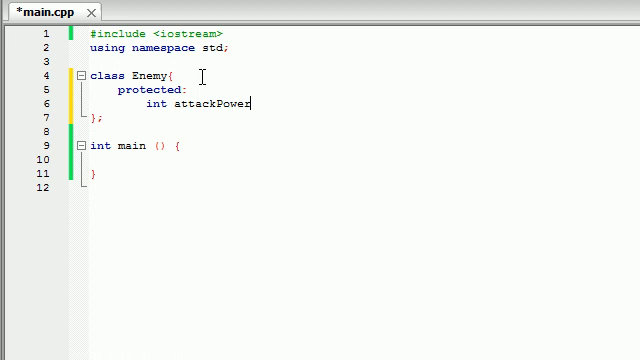
{"action": "type", "text": ";"}
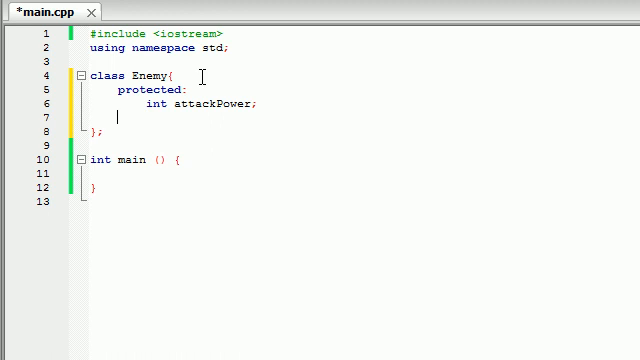
- Add a public void setAttackPower(int a) that assigns attackPower = a
{"action": "type", "text": "public:"}
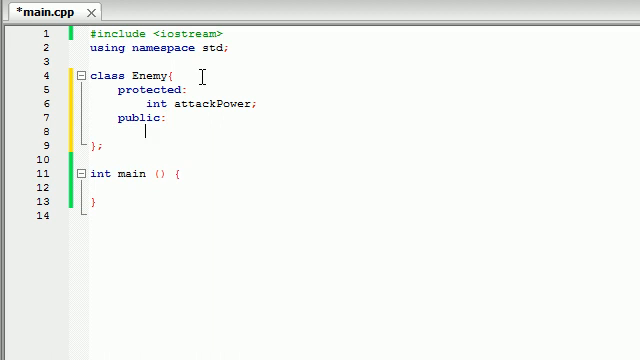
{"action": "type", "text": "void"}
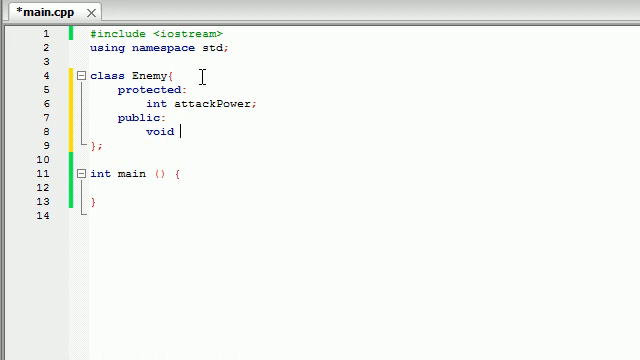
{"action": "type", "text": "setAttack"}
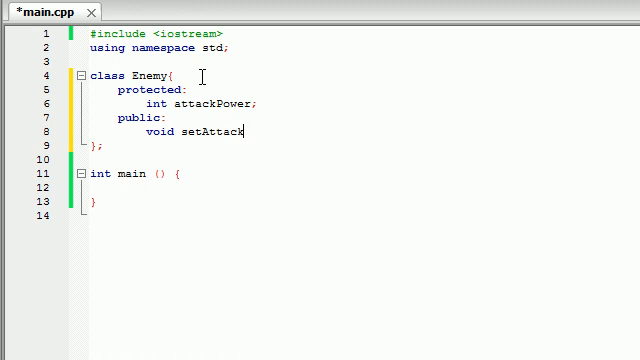
{"action": "type", "text": "Power"}
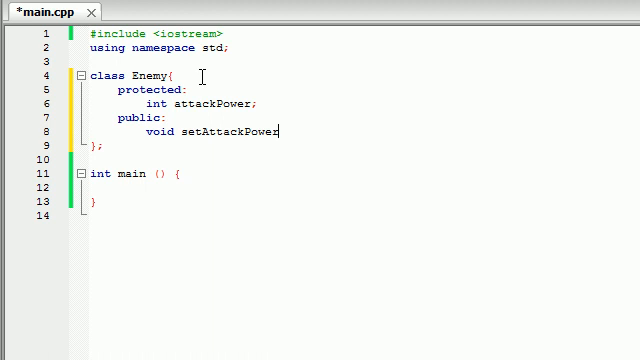
{"action": "type", "text": "()"}
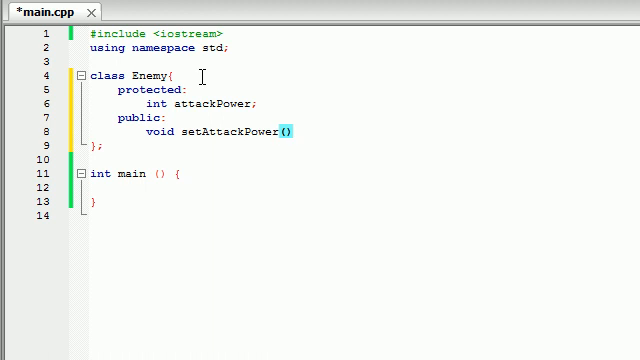
{"action": "type", "text": "int a"}
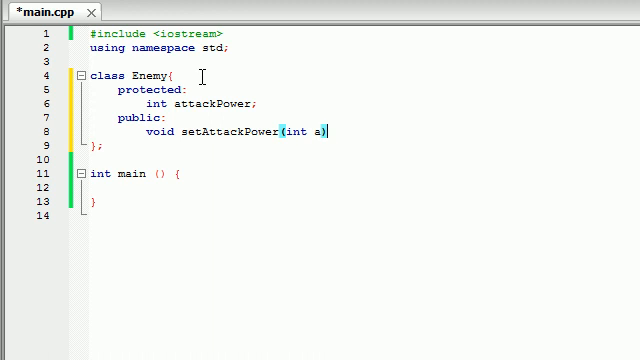
{"action": "type", "text": "{"}
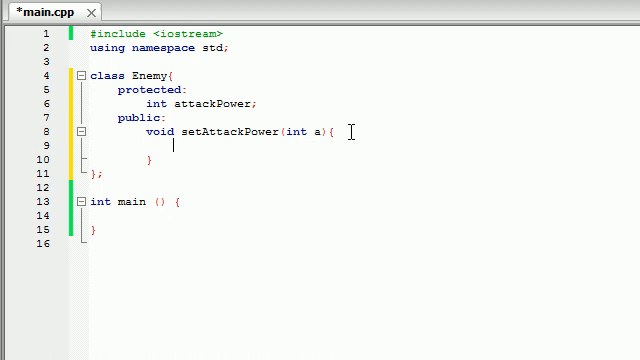
{"action": "type", "text": "att"}
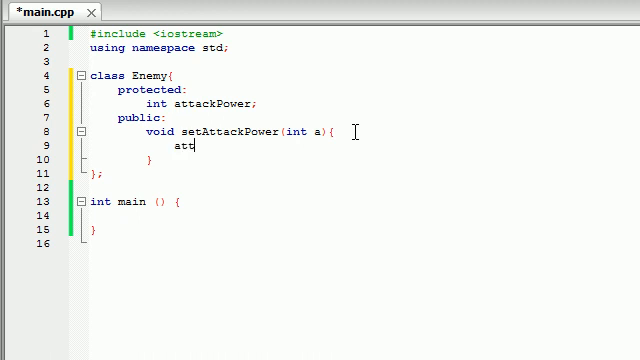
{"action": "type", "text": "tackPower="}
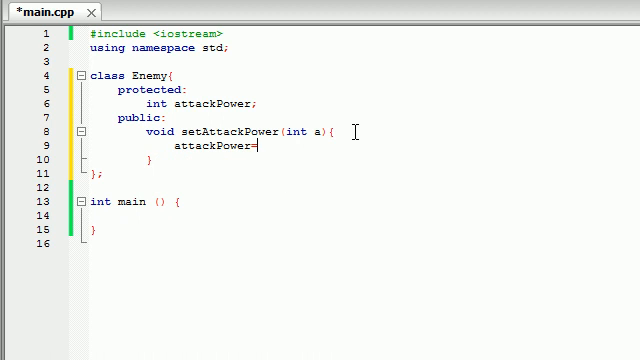
{"action": "type", "text": "a;"}
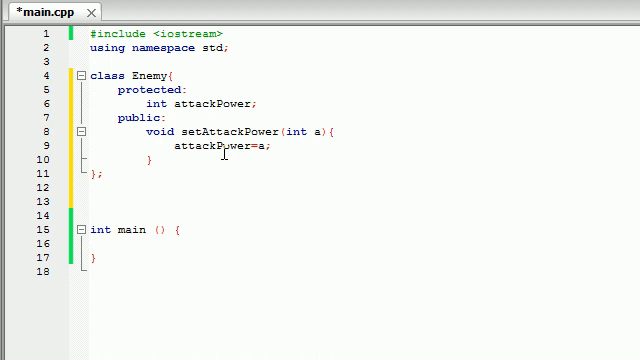
- Declare class Ninja : public Enemy with a public attack() function
{"action": "type", "text": "class Ninja"}
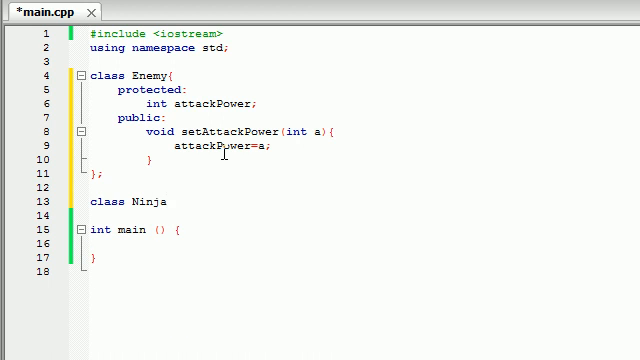
{"action": "type", "text": ":"}
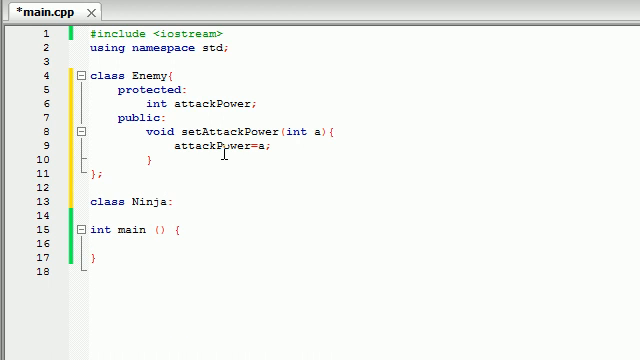
{"action": "type", "text": "public E"}
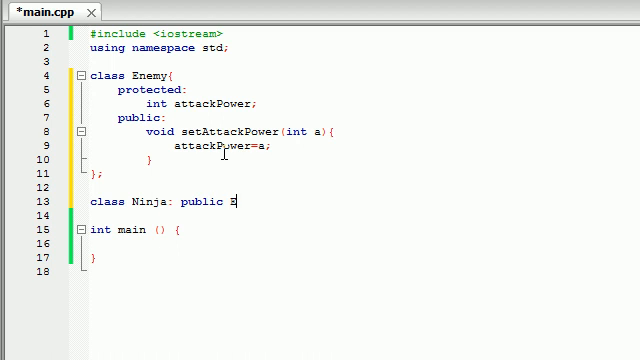
{"action": "type", "text": "nemy{"}
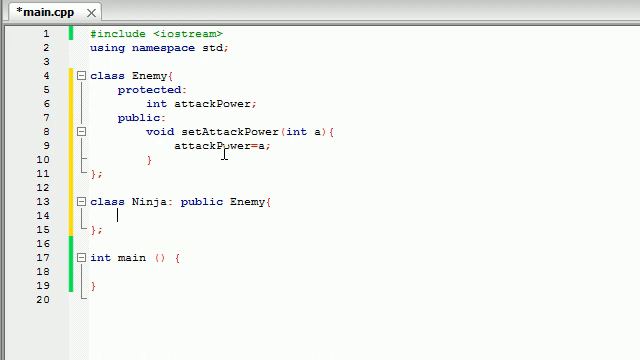
{"action": "type", "text": "public:"}
{"action": "type", "text": "void att"}
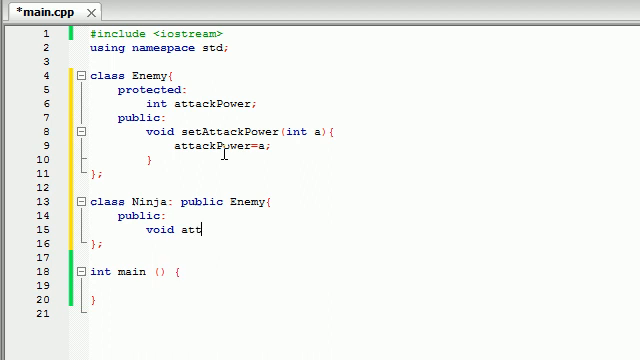
{"action": "type", "text": "ack(){}"}
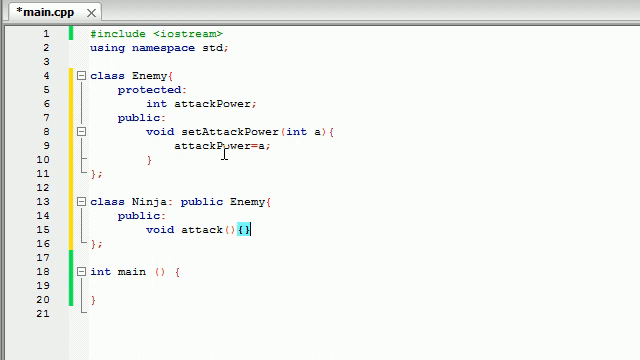
{"action": "key", "text": "Enter"}
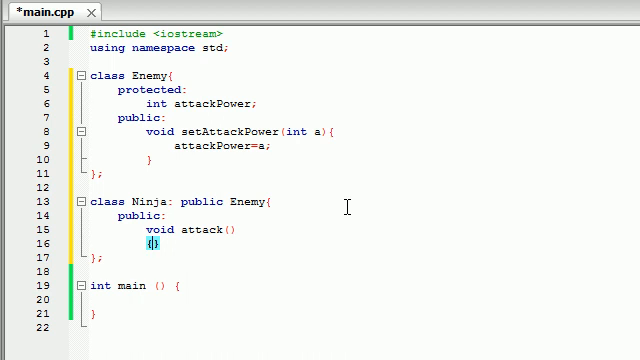
- Make attack() print "i am a ninja, ninja chop! -" << attackPower << endl
{"action": "type", "text": "cout <<"}
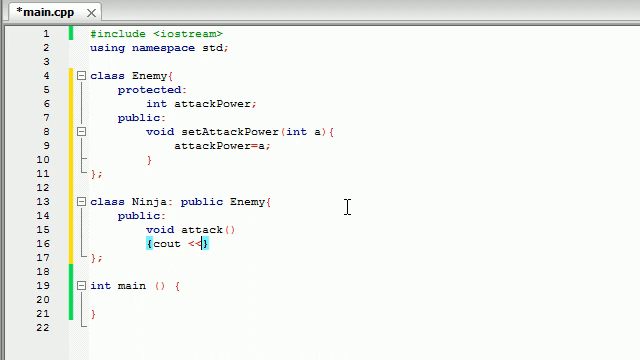
{"action": "type", "text": "\"\""}
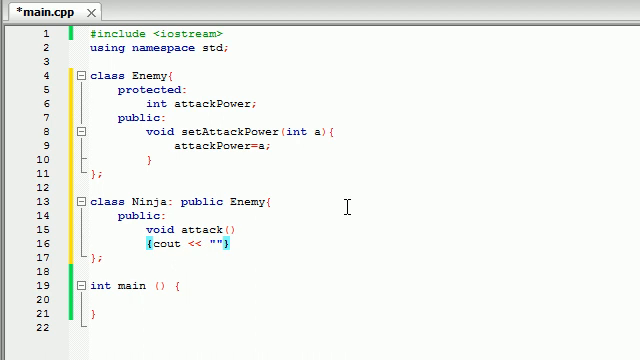
{"action": "type", "text": "i am a ninj"}
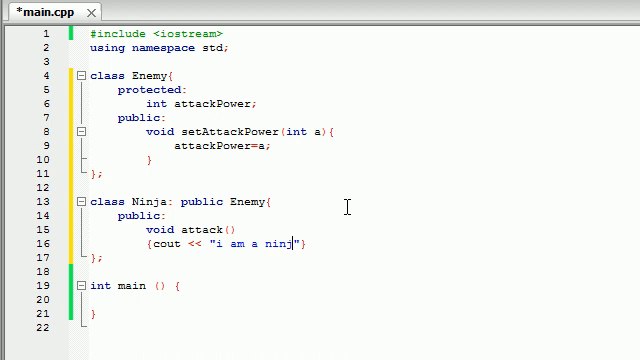
{"action": "type", "text": ", ninja"}
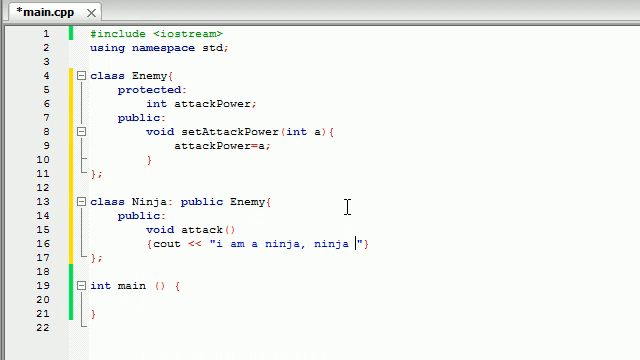
{"action": "type", "text": "cop!"}
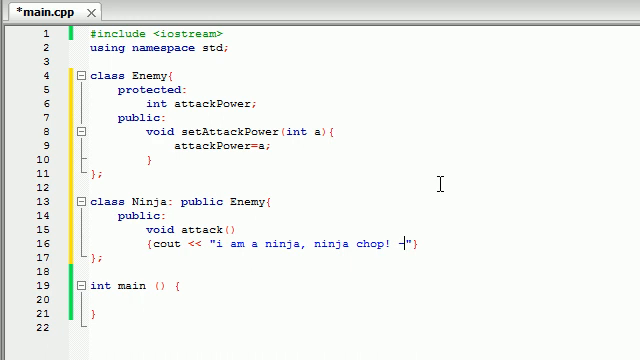
{"action": "type", "text": "<<"}
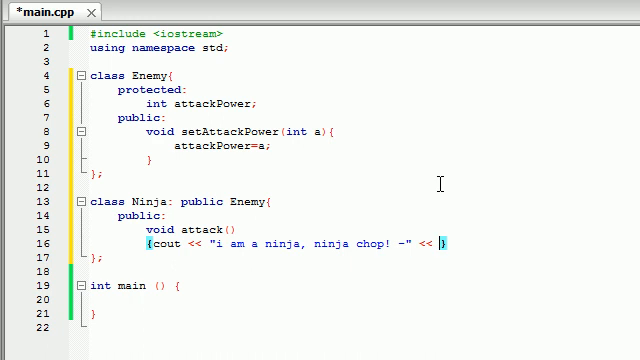
{"action": "type", "text": "attackPower"}
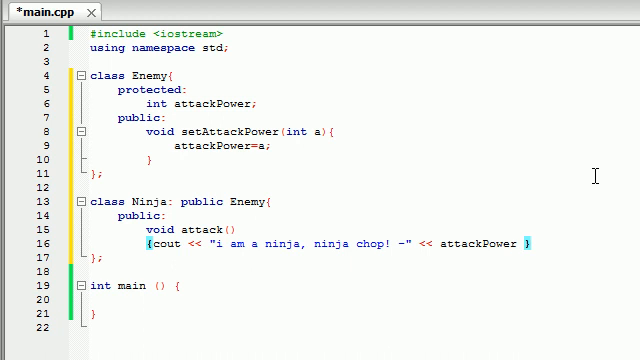
{"action": "type", "text": "<<"}
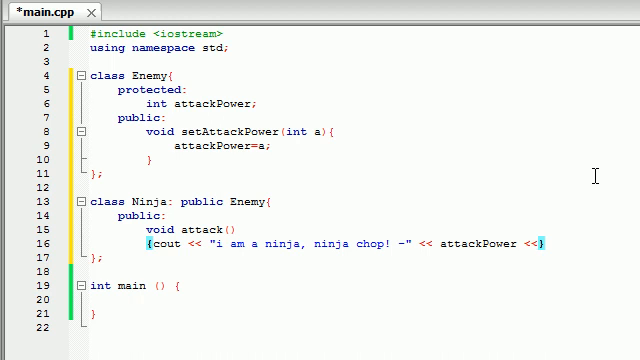
{"action": "type", "text": "endl;"}
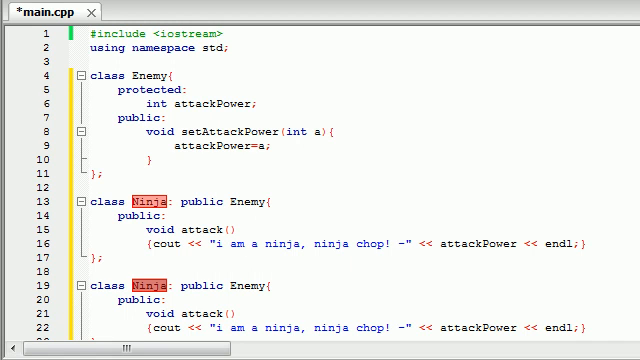
{"action": "scroll", "scroll_direction": "down", "scroll_amount": 3}
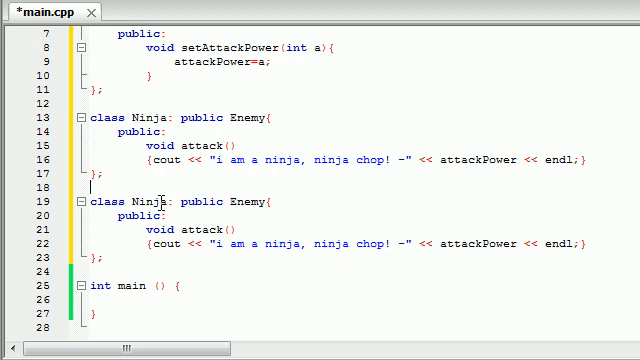
{"action": "type", "text": "Monster"}
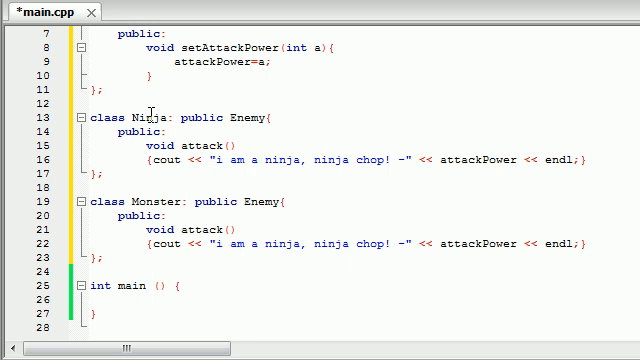
{"action": "mouse_move", "coordinate": [258, 252]}
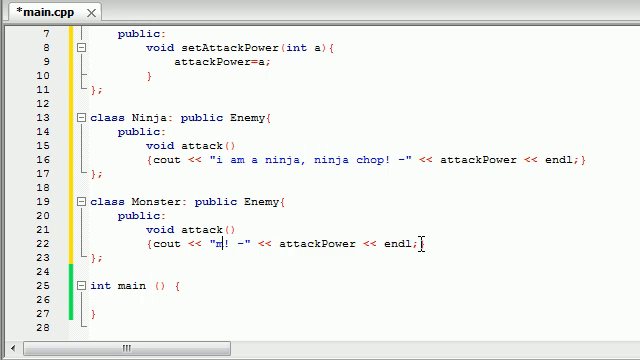
{"action": "type", "text": "onster must eat you!!!"}
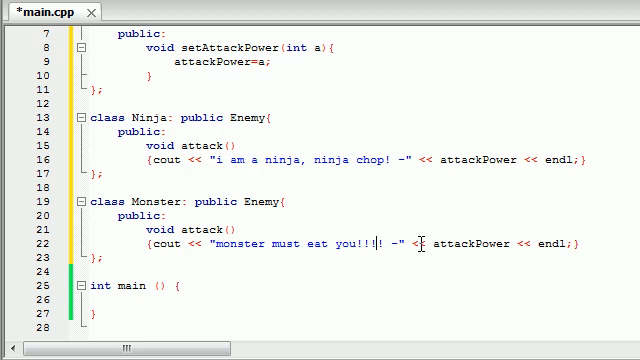
{"action": "double_click", "coordinate": [476, 242]}
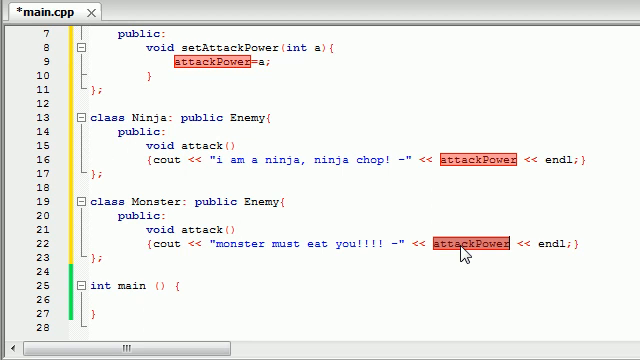
{"action": "mouse_move", "coordinate": [330, 248]}
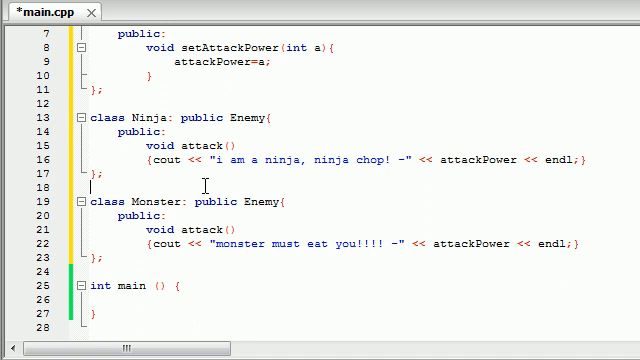
{"action": "scroll", "scroll_direction": "up", "scroll_amount": 3}
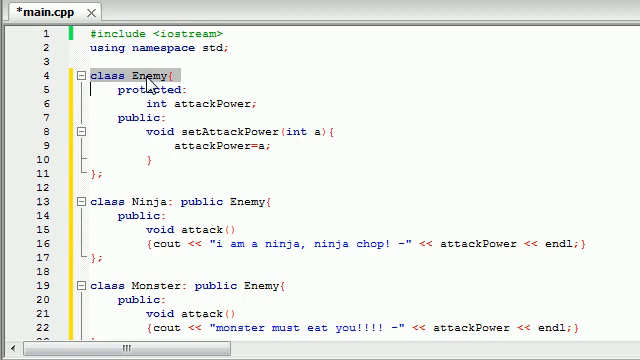
{"action": "scroll", "scroll_direction": "down", "scroll_amount": 3}
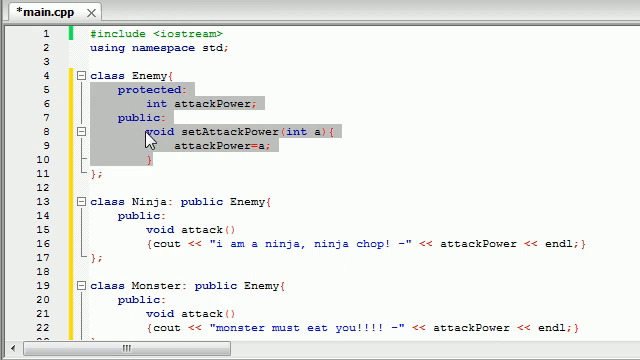
{"action": "scroll", "scroll_direction": "down", "scroll_amount": 3}
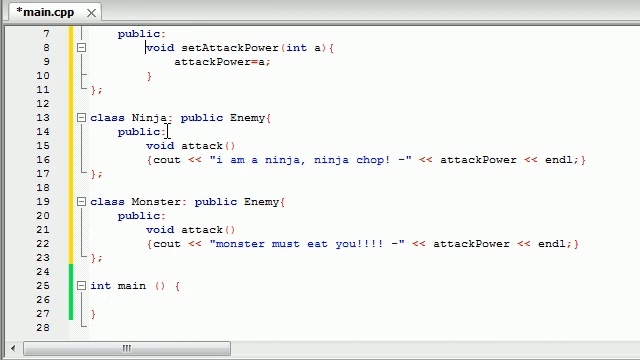
{"action": "double_click", "coordinate": [150, 200]}
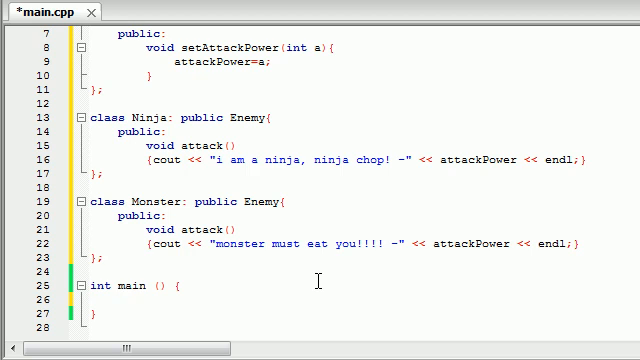
- In main declare Ninja n, Monster m, and Enemy pointers enemy1 = &n and enemy2 = &m
{"action": "type", "text": "Ninja n;"}
{"action": "type", "text": "Monster m;"}
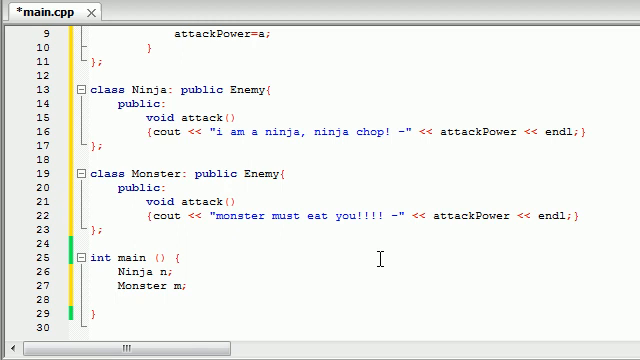
{"action": "type", "text": "Enemy *"}
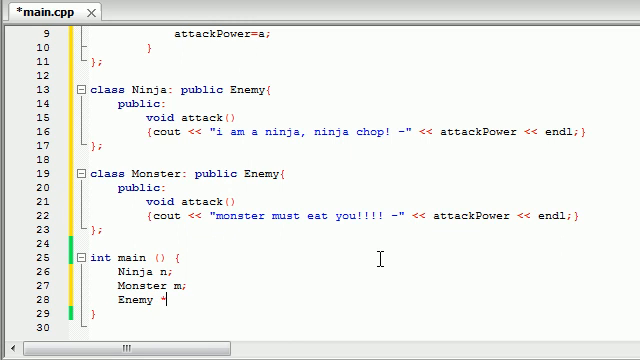
{"action": "type", "text": "enemy1 ="}
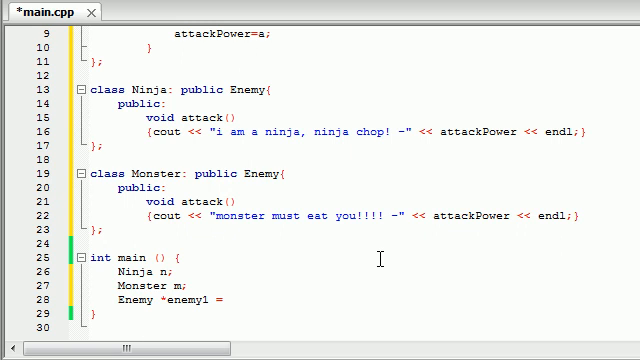
{"action": "type", "text": "&"}
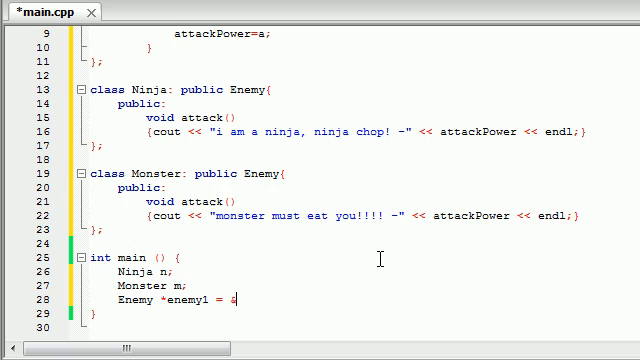
{"action": "type", "text": "n;"}
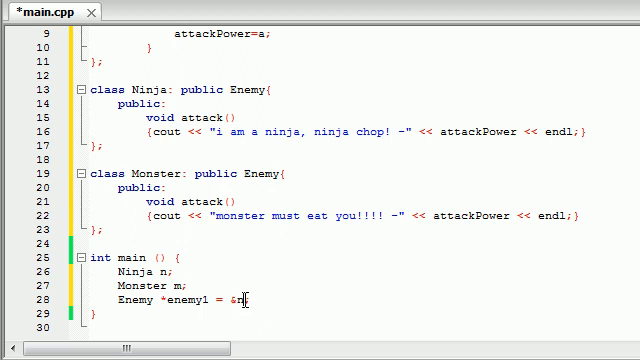
{"action": "double_click", "coordinate": [188, 300]}
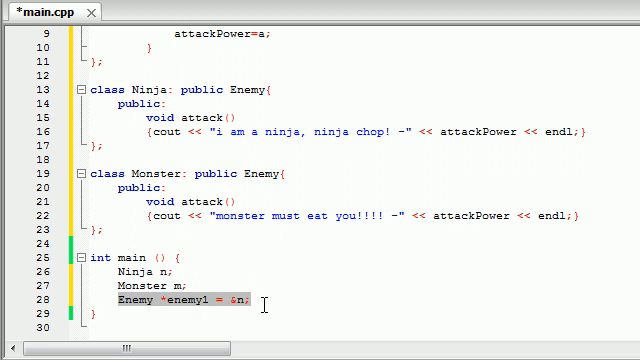
{"action": "type", "text": "Enemy *enemy = &n;"}
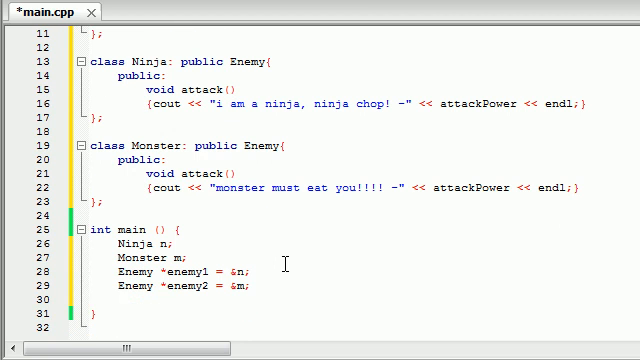
- Call enemy1->setAttackPower(29) in main
{"action": "type", "text": "enemy1-"}
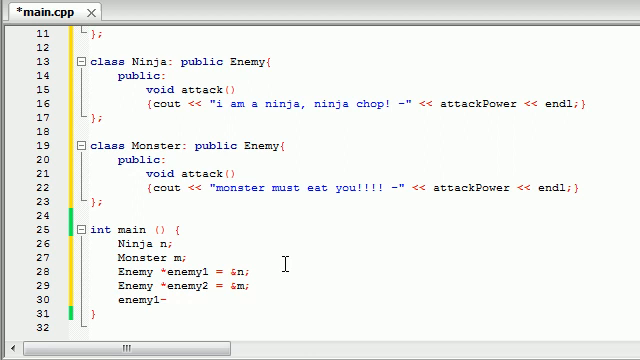
{"action": "type", "text": ">attackPower"}
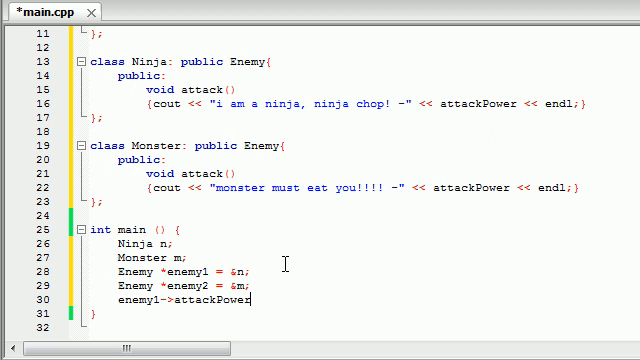
{"action": "type", "text": "()"}
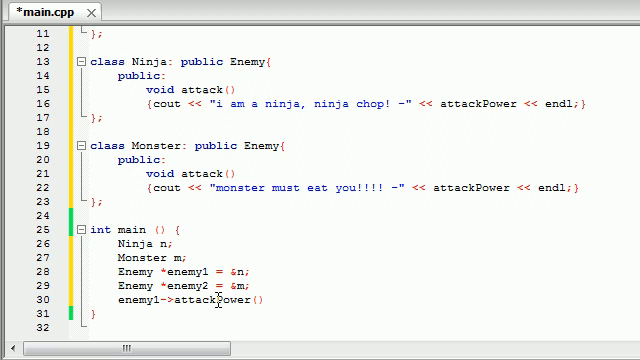
{"action": "mouse_move", "coordinate": [218, 300]}
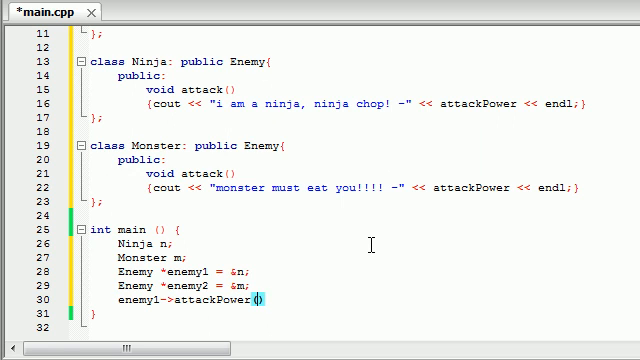
{"action": "type", "text": "29"}
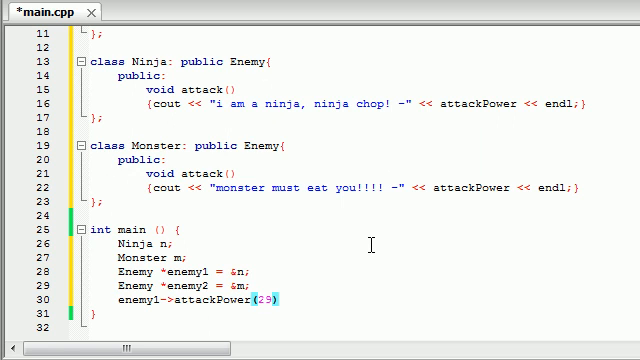
{"action": "type", "text": ";"}
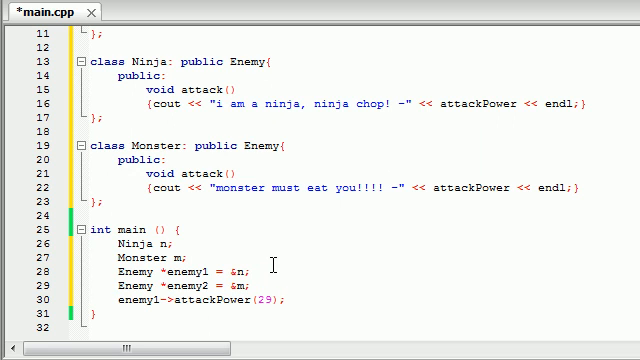
- Add enemy2->setAttackPower(99), then n.attack() and m.attack()
{"action": "left_click", "coordinate": [188, 260]}
{"action": "type", "text": "enemy2->attackPower(99);"}
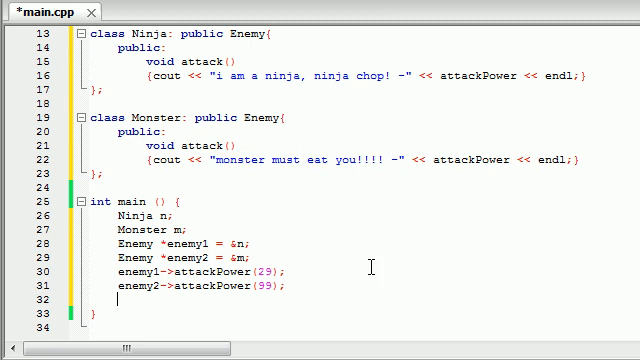
{"action": "double_click", "coordinate": [176, 228]}
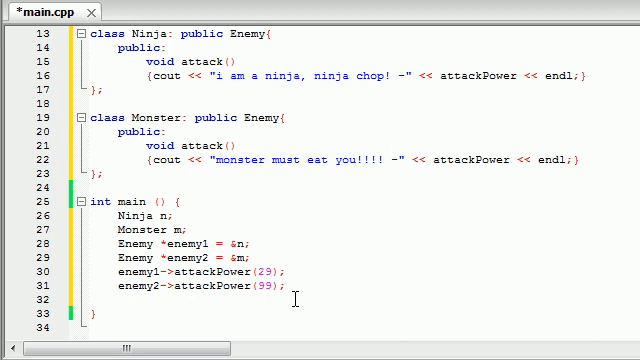
{"action": "type", "text": "n.attack();"}
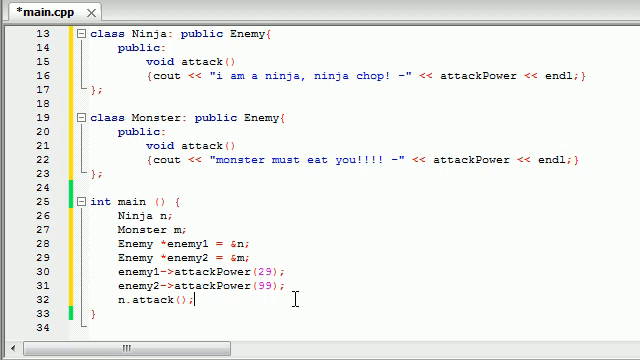
{"action": "type", "text": "m.a"}
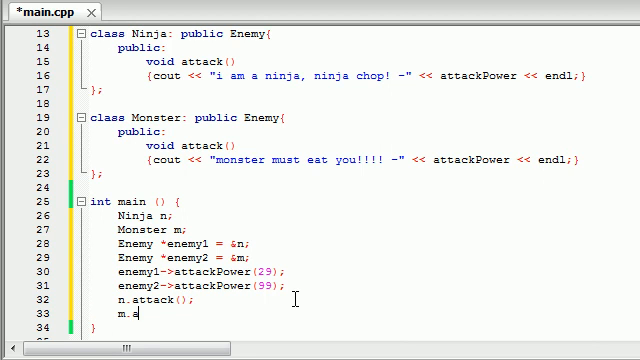
{"action": "type", "text": "ttack();"}
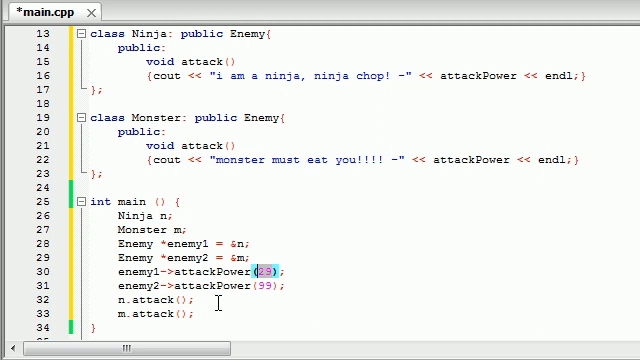
- Save main.cpp with Ctrl+S and scroll through the finished file
{"action": "key", "text": "ctrl+s"}
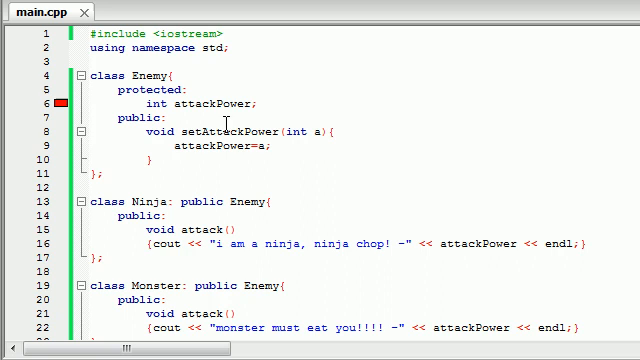
{"action": "scroll", "scroll_direction": "down", "scroll_amount": 3}
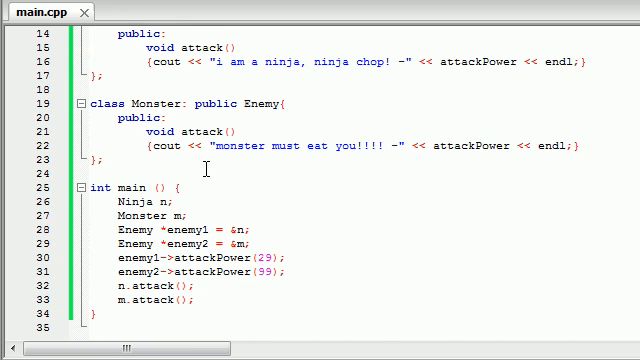